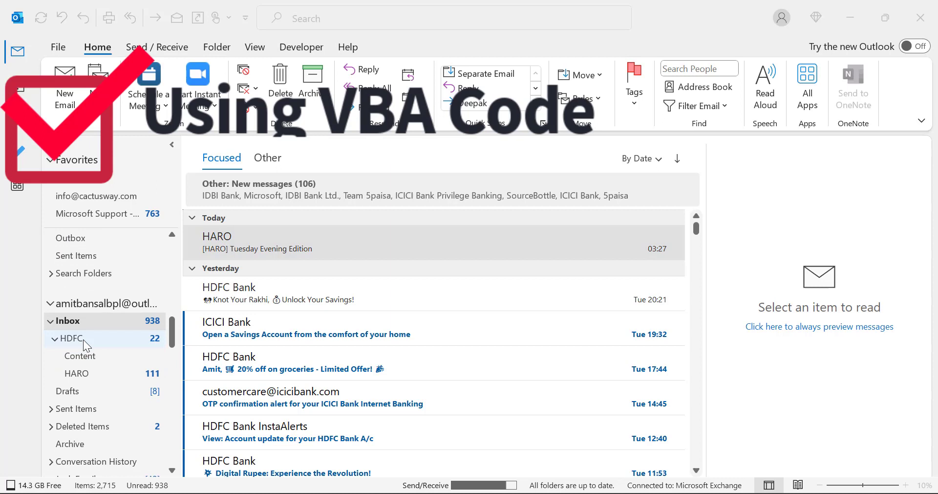
Open the ICICI Bank email and show more options on the sender's contact card.
{"action": "left_click", "coordinate": [68, 321]}
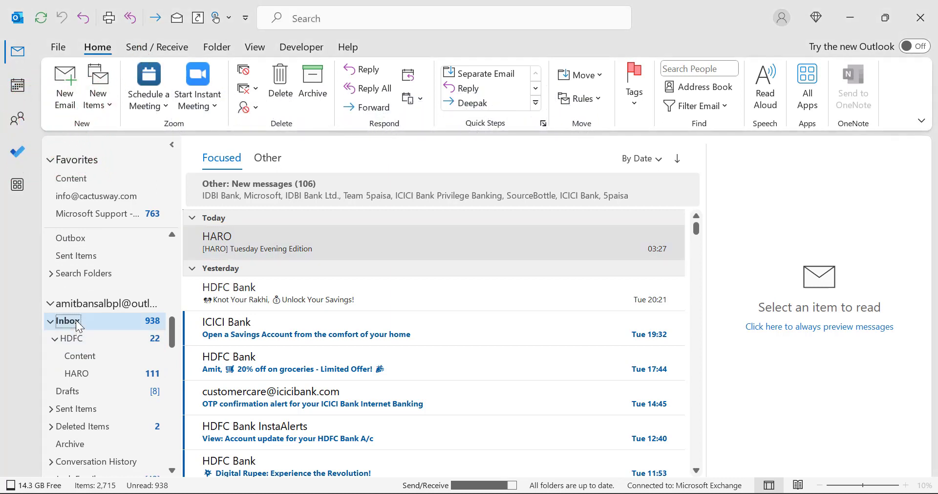
{"action": "mouse_move", "coordinate": [277, 256]}
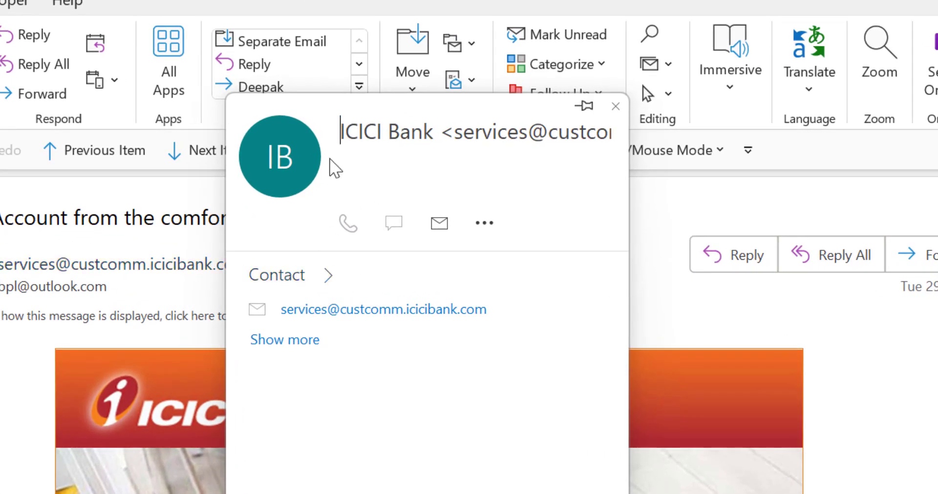
{"action": "mouse_move", "coordinate": [482, 233]}
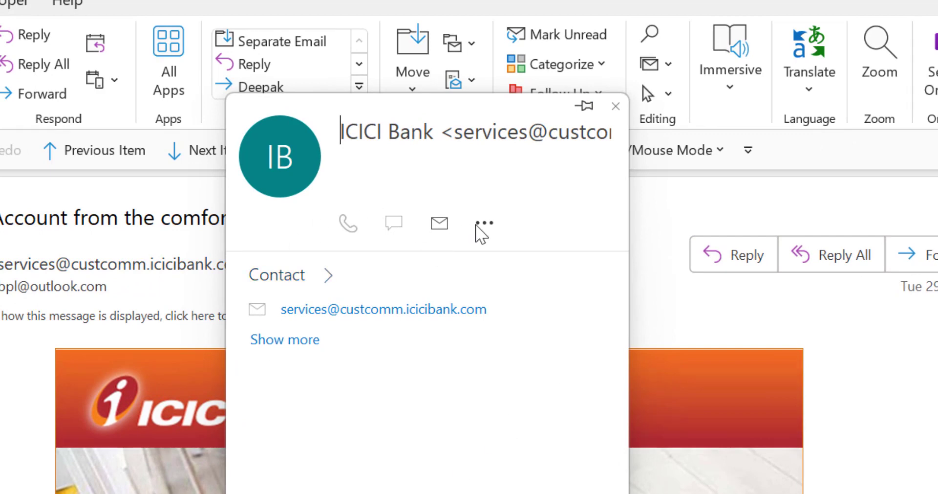
{"action": "left_click", "coordinate": [484, 223]}
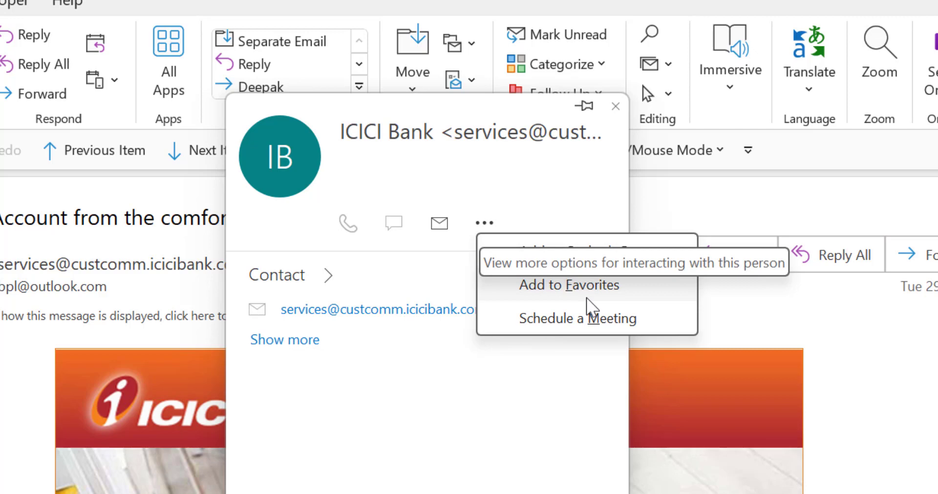
{"action": "mouse_move", "coordinate": [594, 251]}
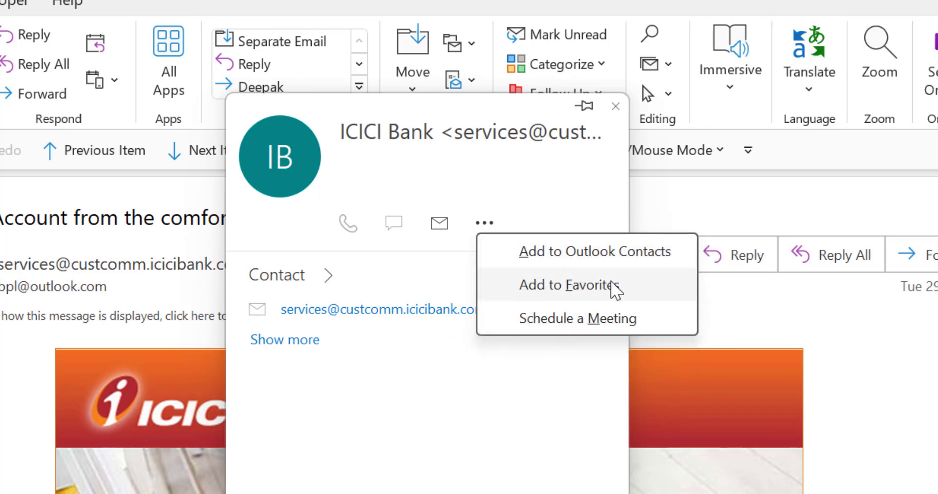
{"action": "mouse_move", "coordinate": [560, 251]}
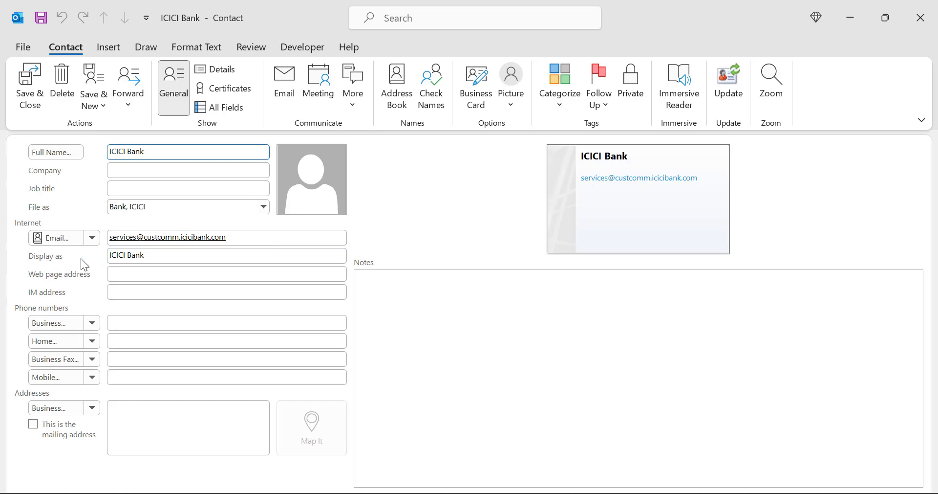
Add the ICICI Bank sender to contacts, save it, and close the savings account message.
{"action": "left_click", "coordinate": [187, 151]}
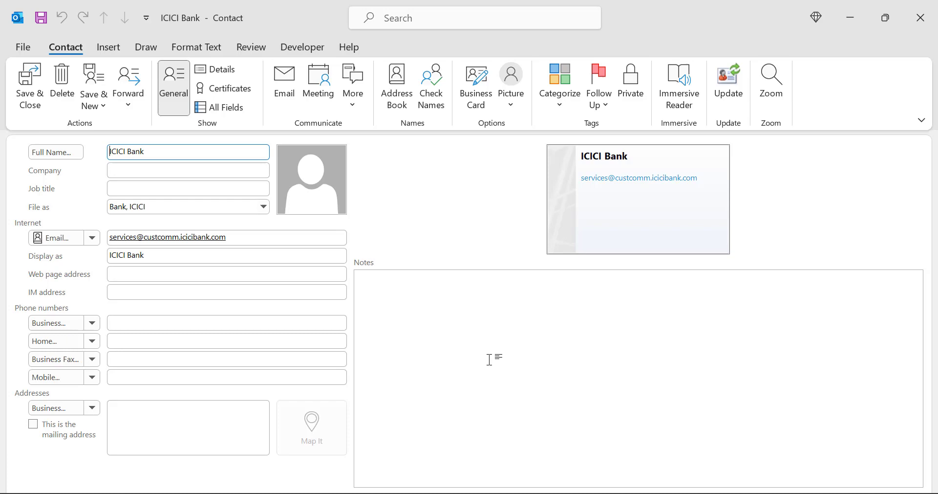
{"action": "mouse_move", "coordinate": [921, 18]}
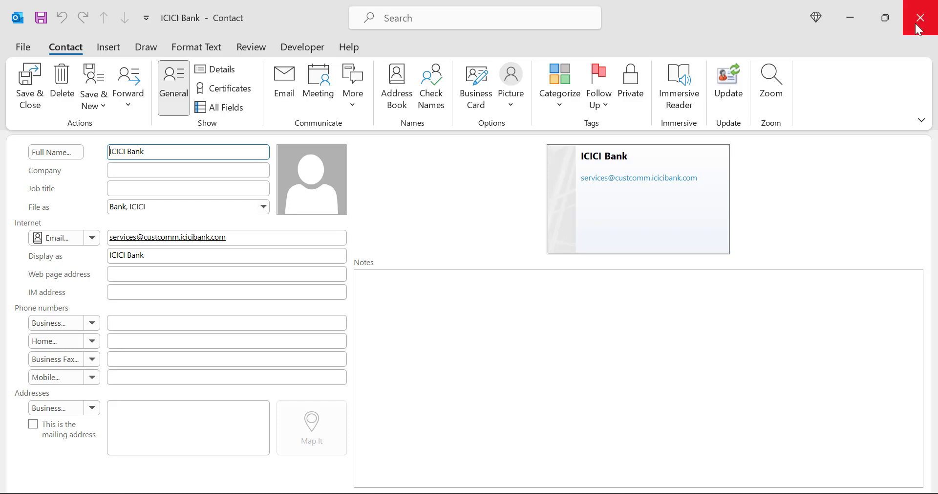
{"action": "left_click", "coordinate": [922, 18]}
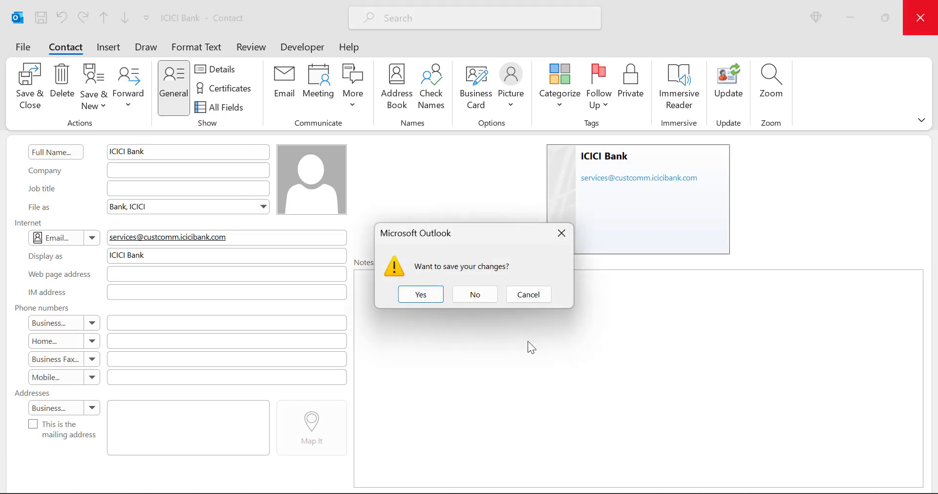
{"action": "left_click", "coordinate": [474, 294]}
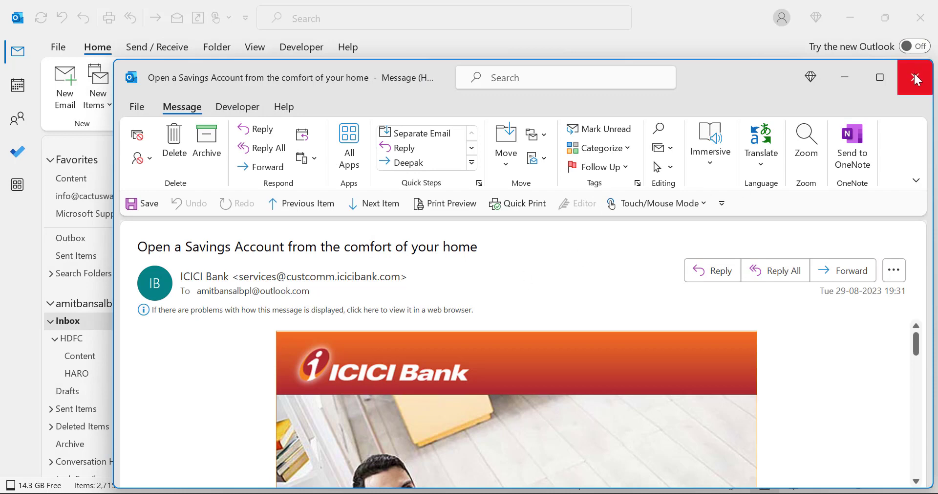
{"action": "left_click", "coordinate": [915, 77]}
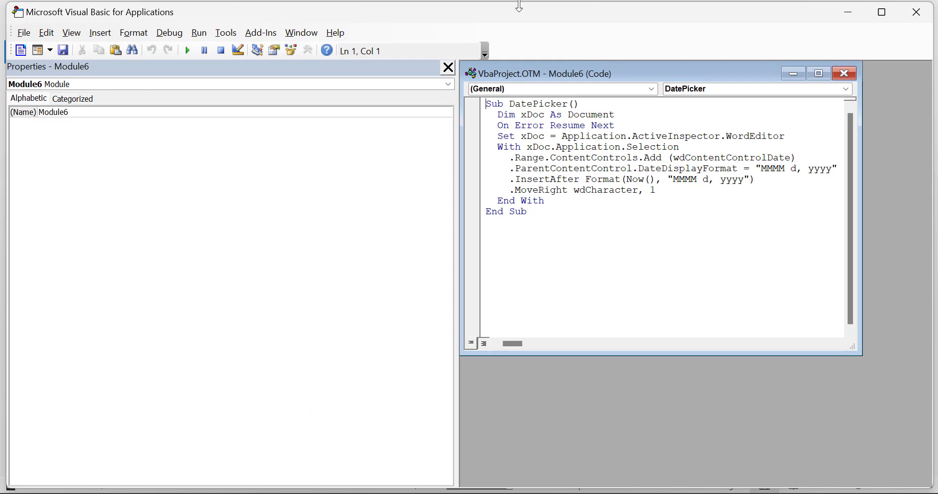
{"action": "mouse_move", "coordinate": [133, 31]}
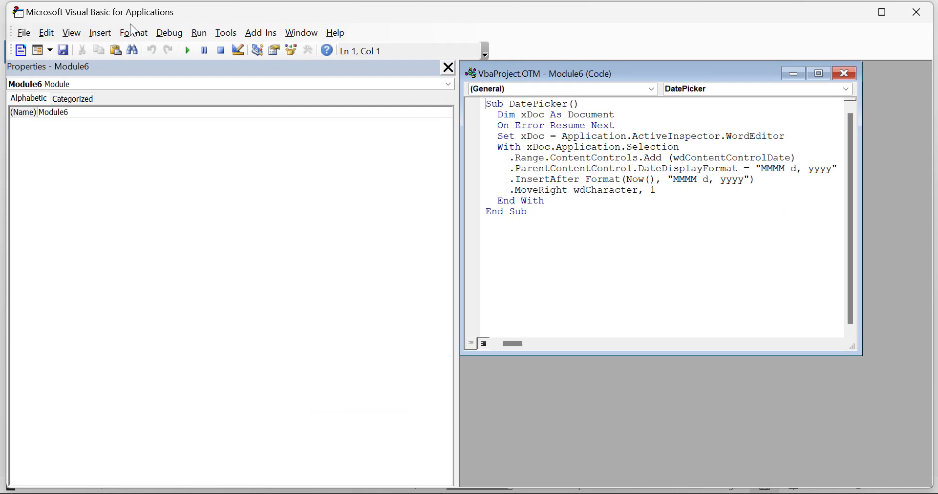
Close Module6's DatePicker code window in the VBA editor.
{"action": "left_click", "coordinate": [843, 73]}
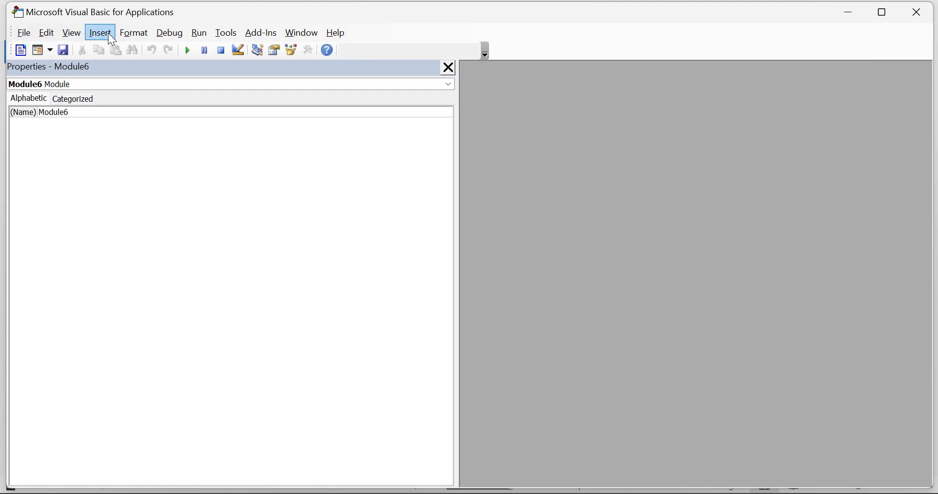
Insert new Module10 and highlight the full ItemAdd sender-as-contact macro in Notepad.
{"action": "left_click", "coordinate": [99, 33]}
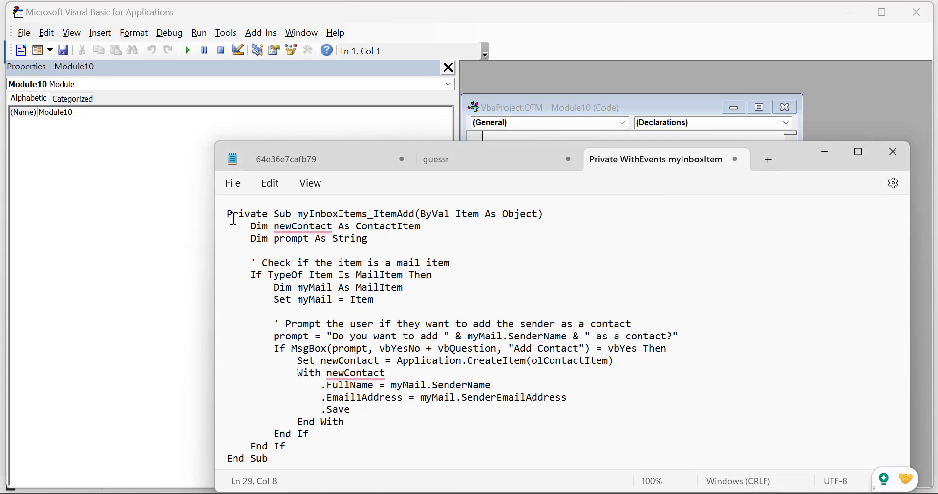
{"action": "left_click_drag", "start_coordinate": [228, 214], "coordinate": [359, 389]}
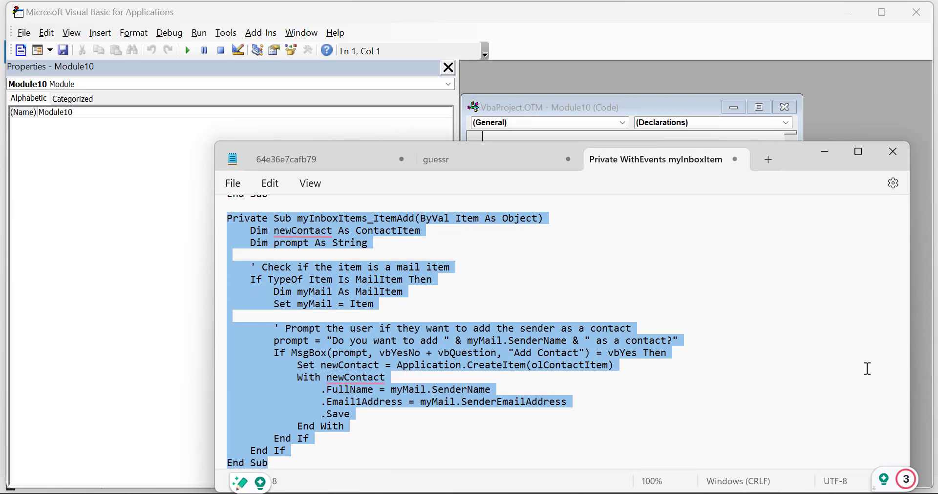
{"action": "mouse_move", "coordinate": [503, 263]}
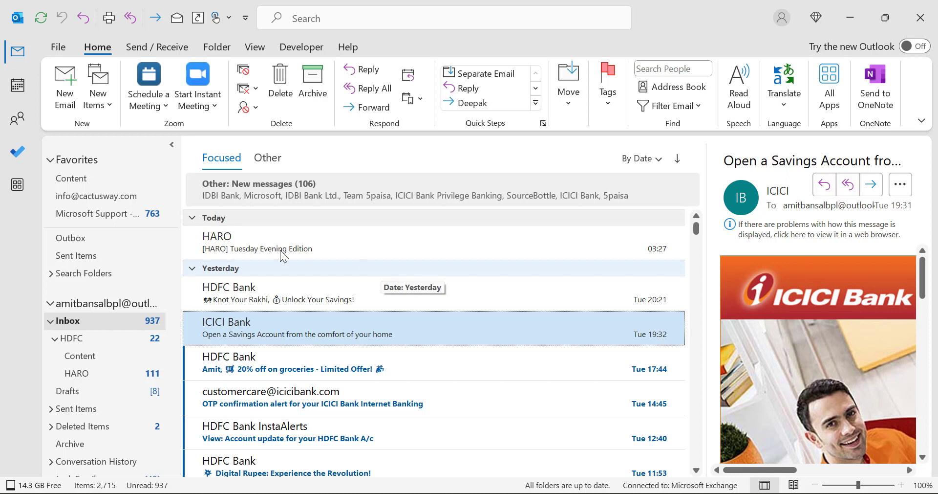
{"action": "mouse_move", "coordinate": [15, 336]}
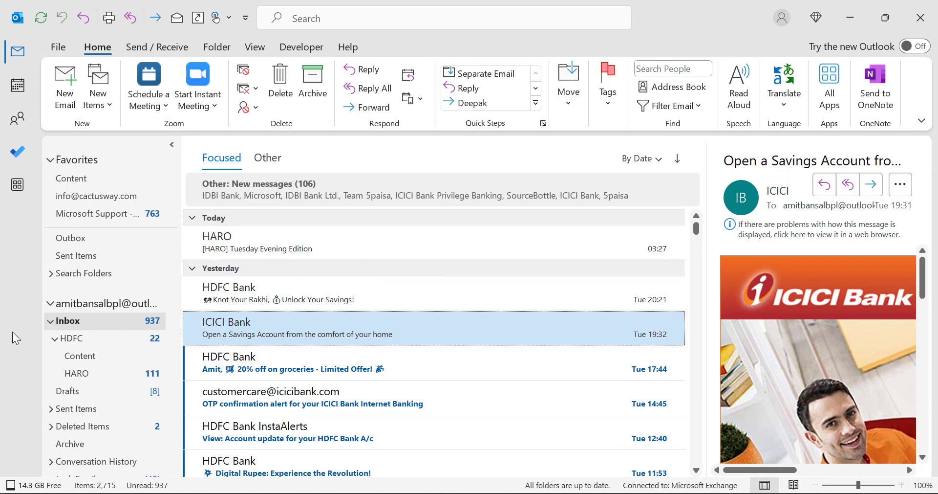